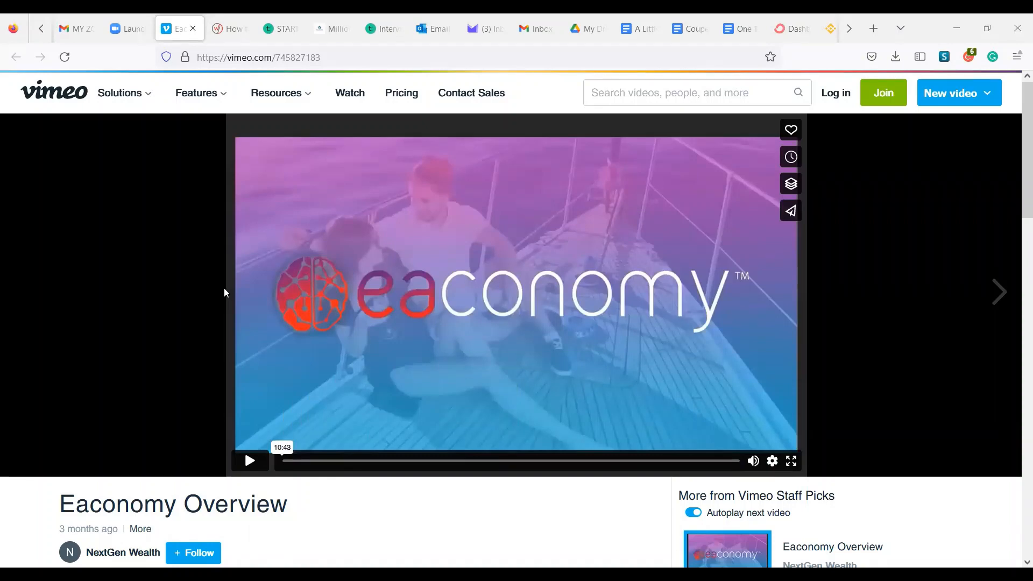
mouse_move(223, 302)
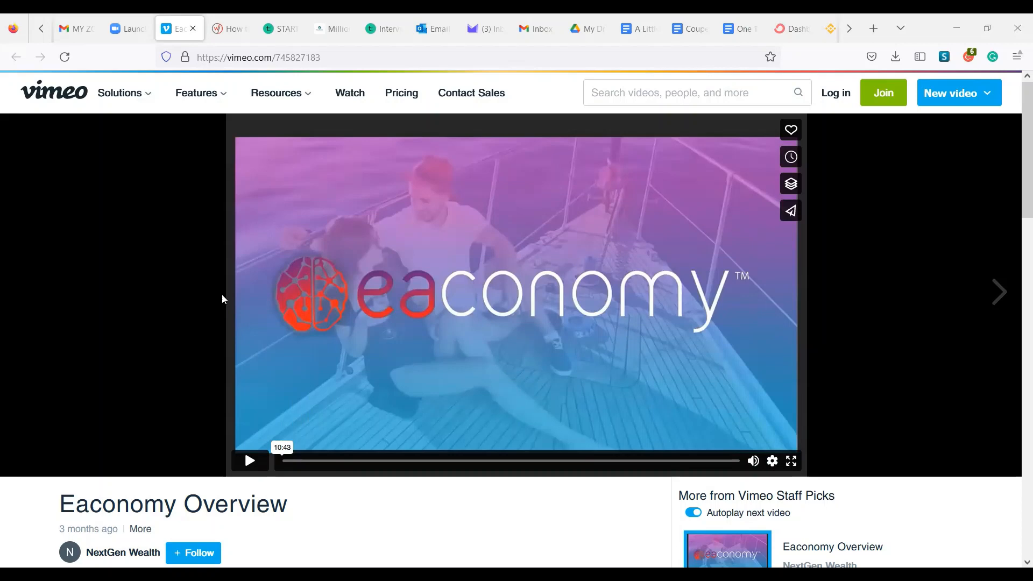
mouse_move(249, 459)
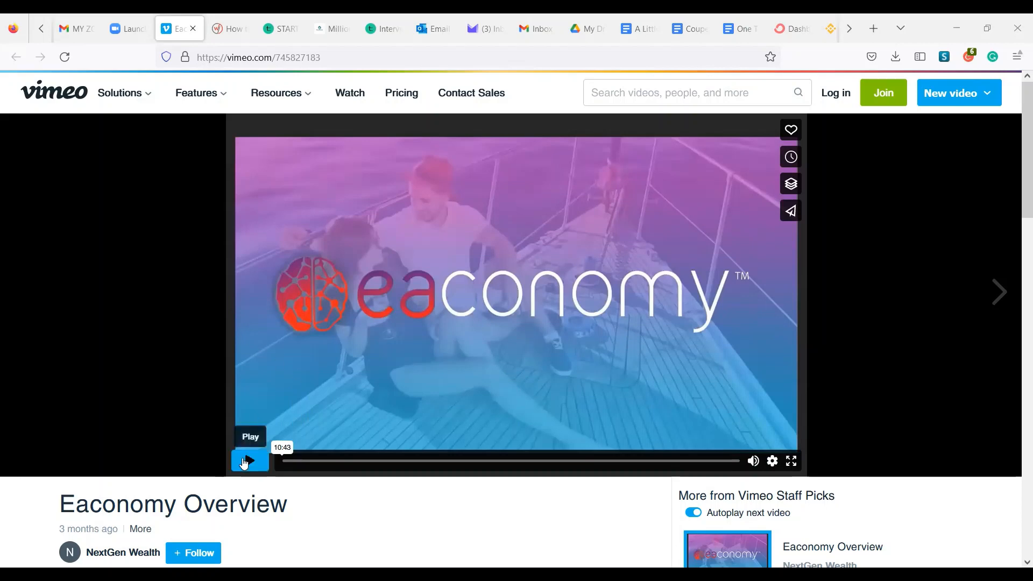
- Start the Eaconomy Overview video playing from the beginning in the Vimeo player
click(249, 459)
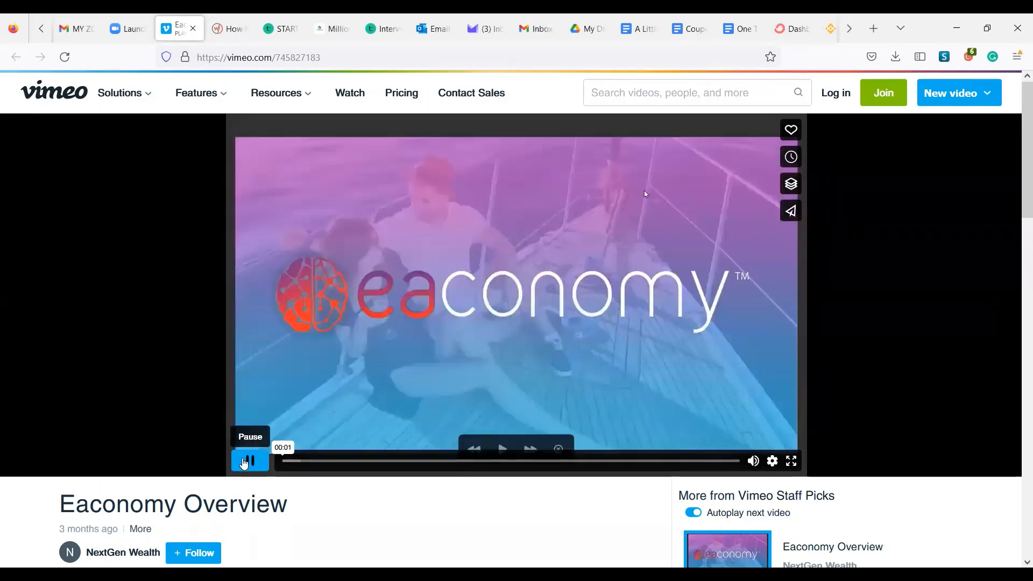
click(249, 460)
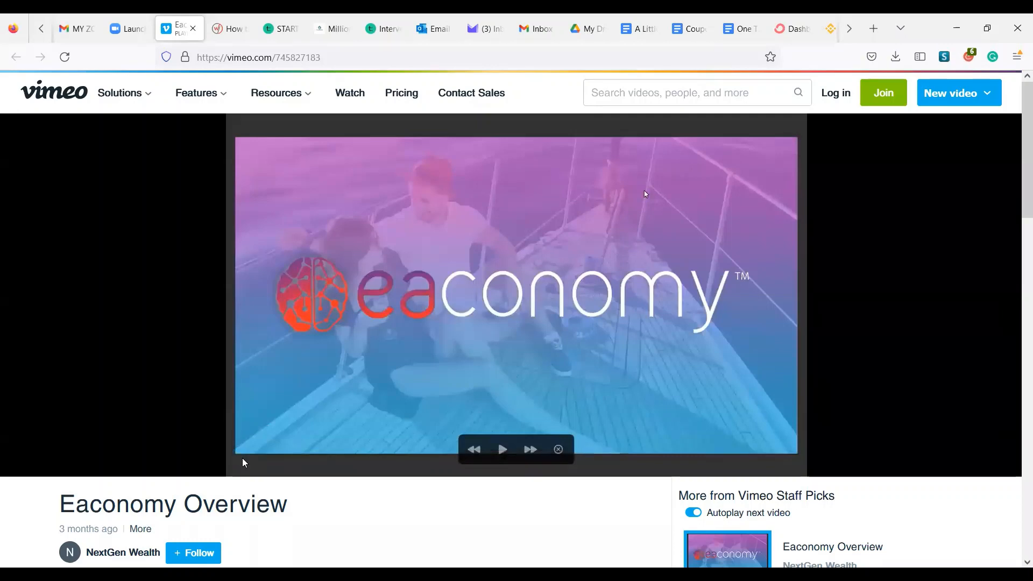
click(502, 449)
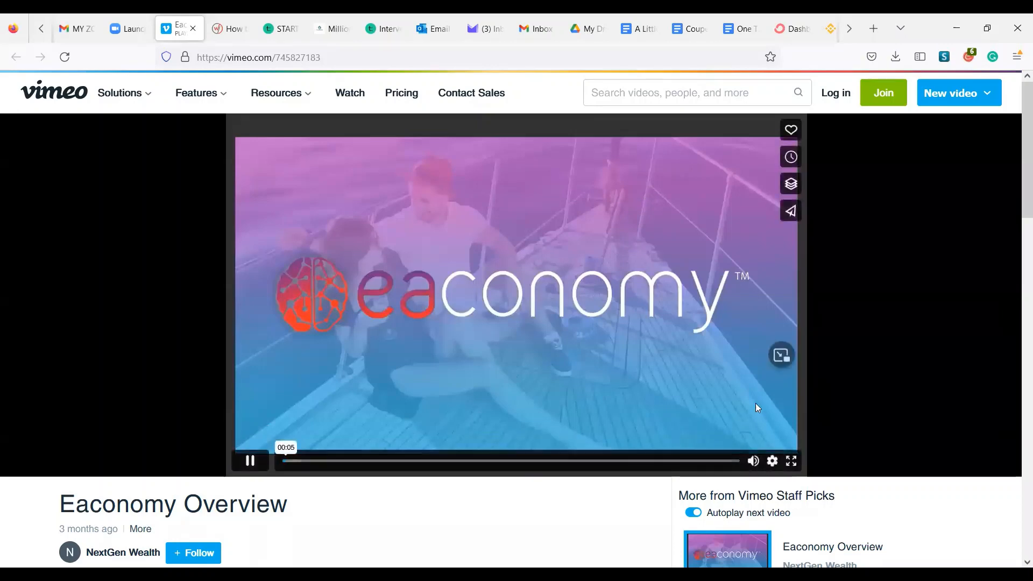
click(249, 460)
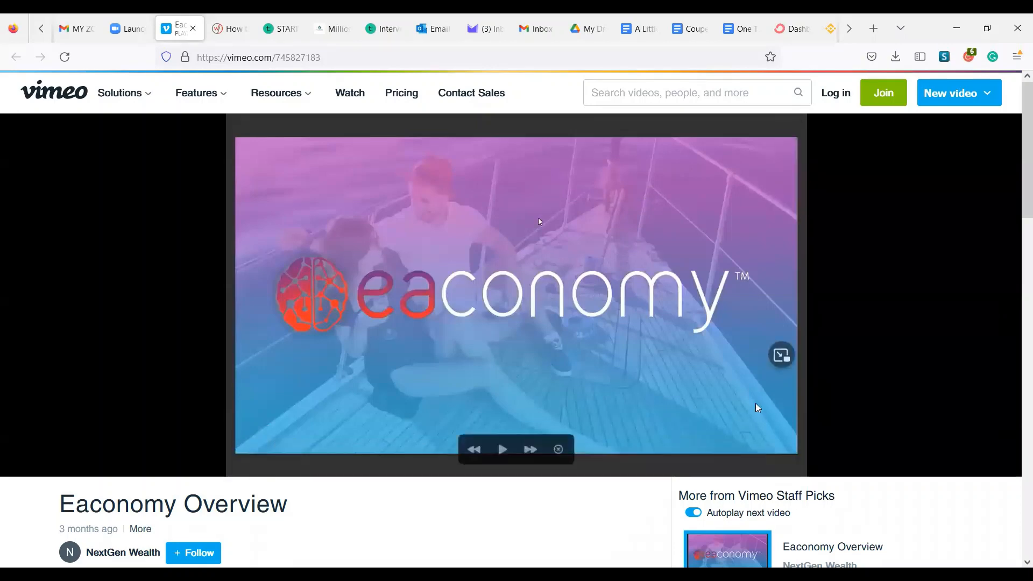
mouse_move(609, 265)
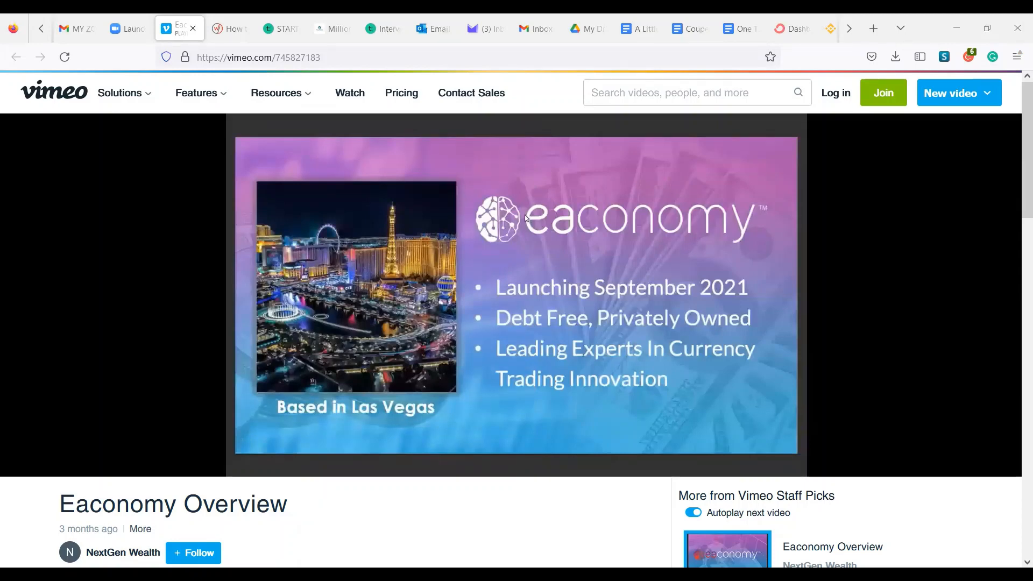
mouse_move(476, 174)
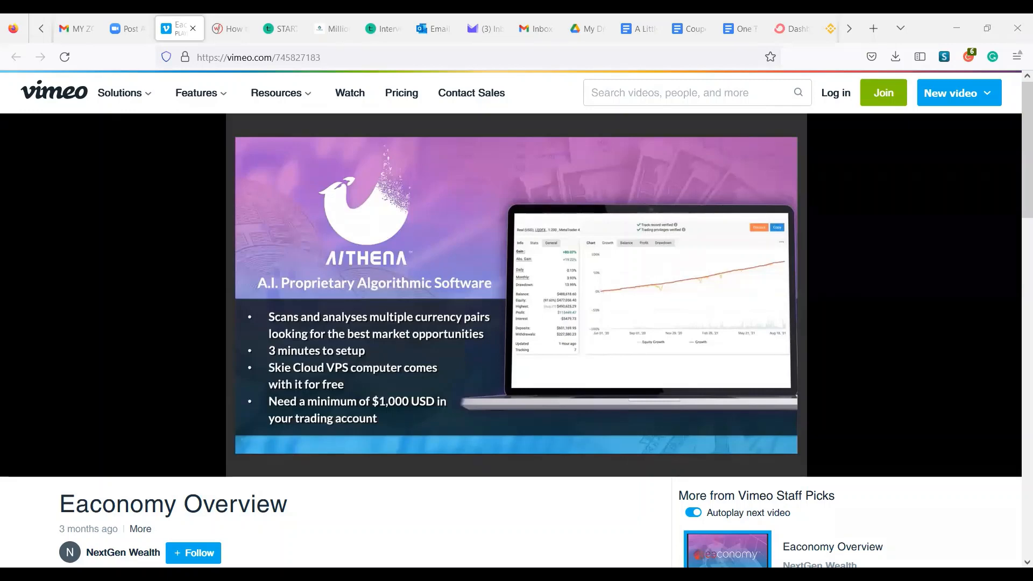
mouse_move(568, 176)
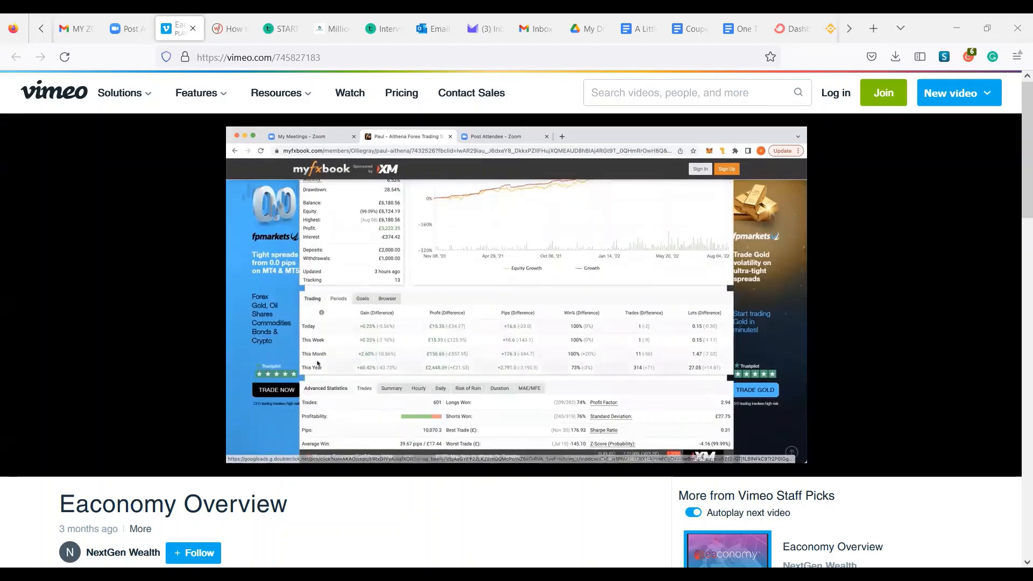
- Continue playback into the myfxbook recording, reaching its monthly analytics gains chart
scroll(down, 3)
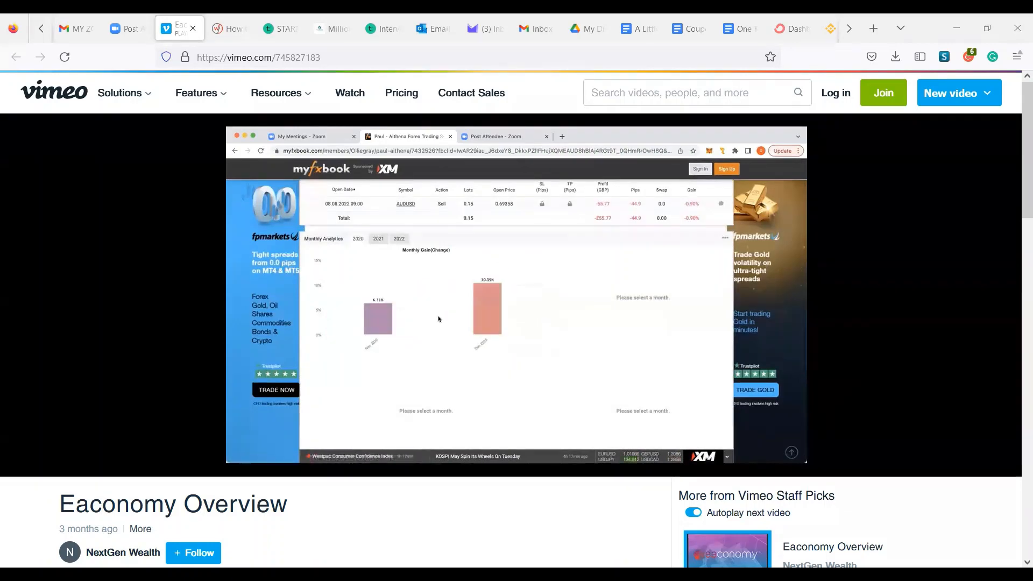
click(378, 239)
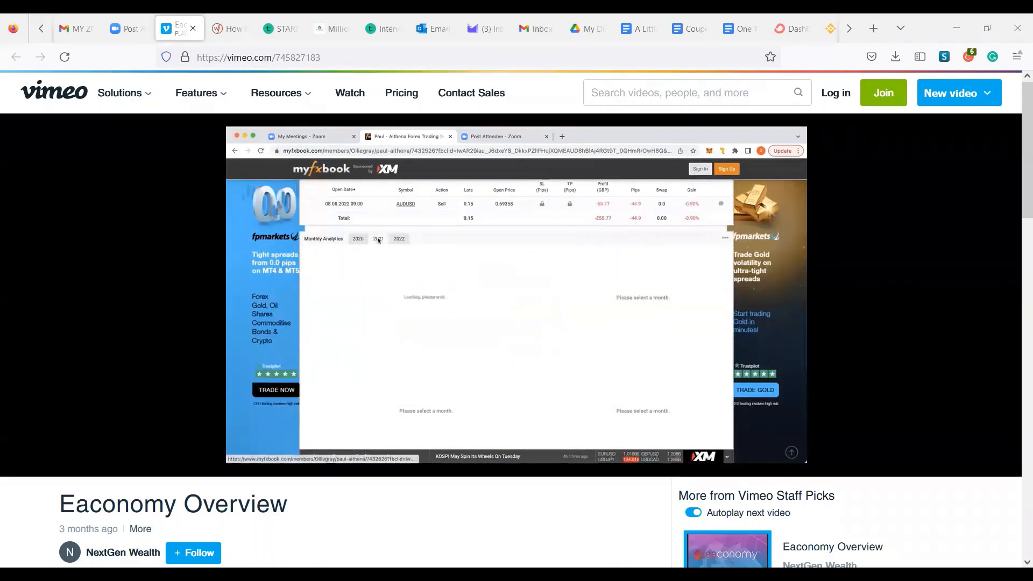
- Let playback run through the 2021 monthly gains chart to the Elite Pack pricing slide
click(377, 239)
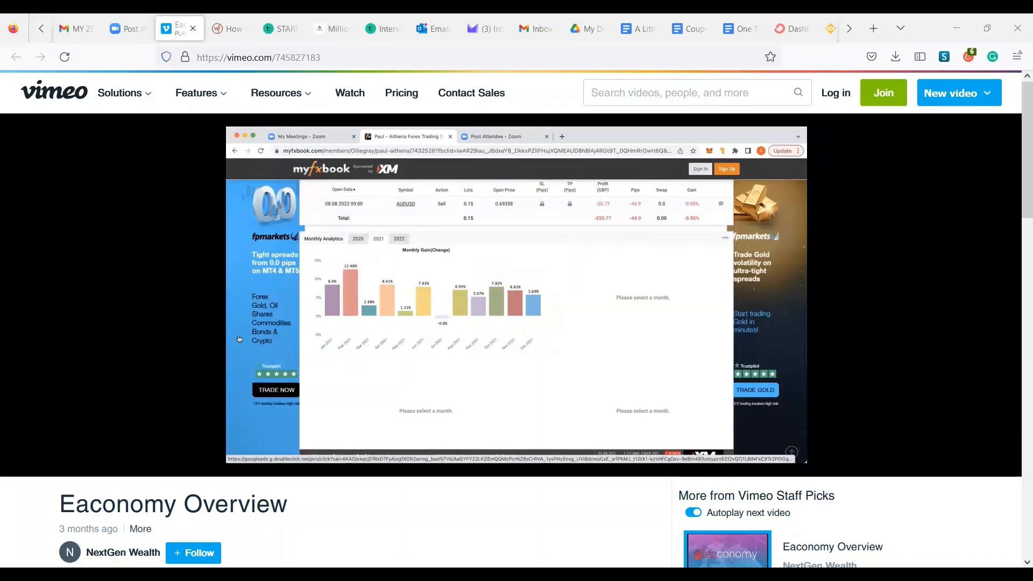
mouse_move(349, 283)
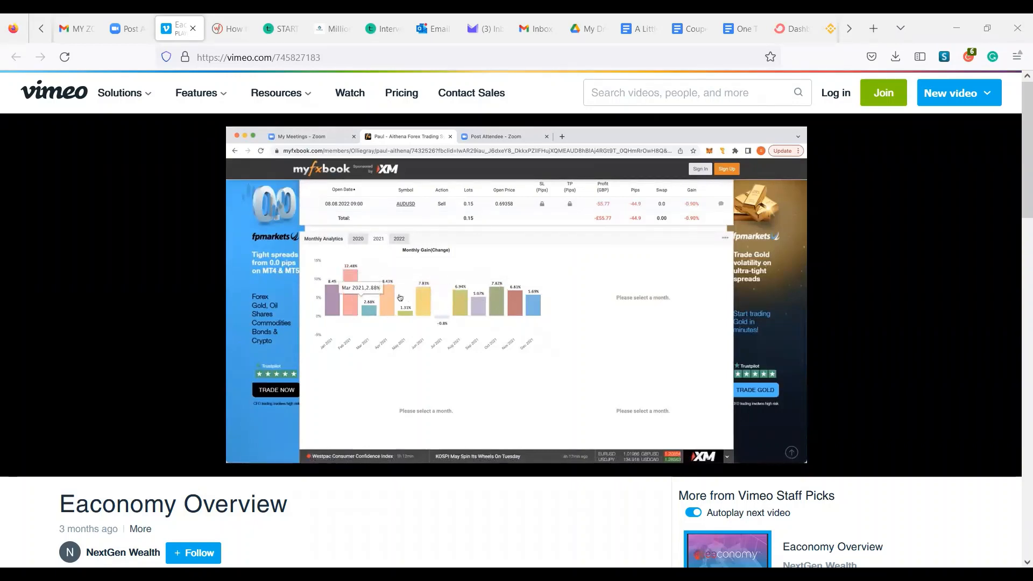
click(398, 239)
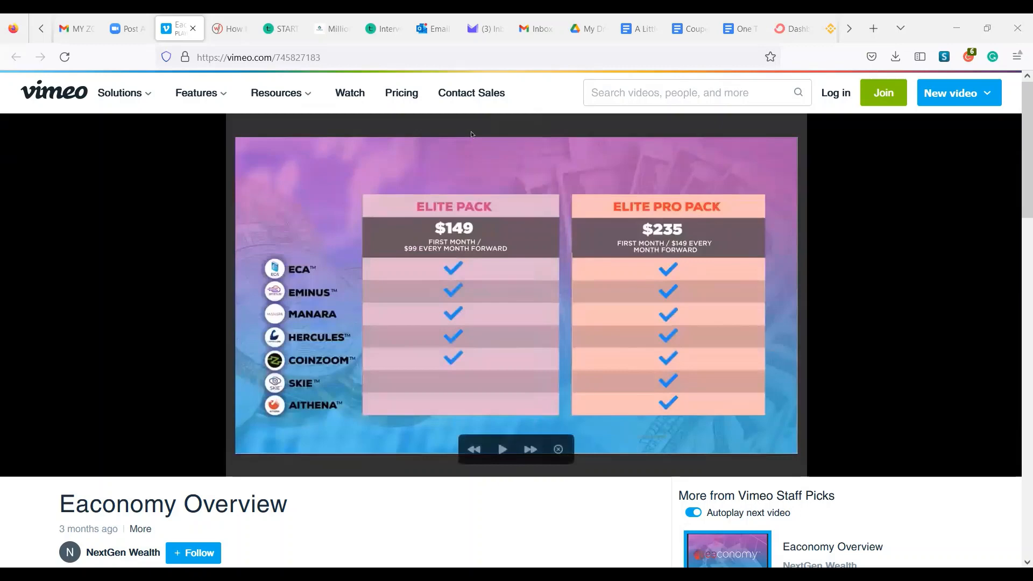
mouse_move(551, 175)
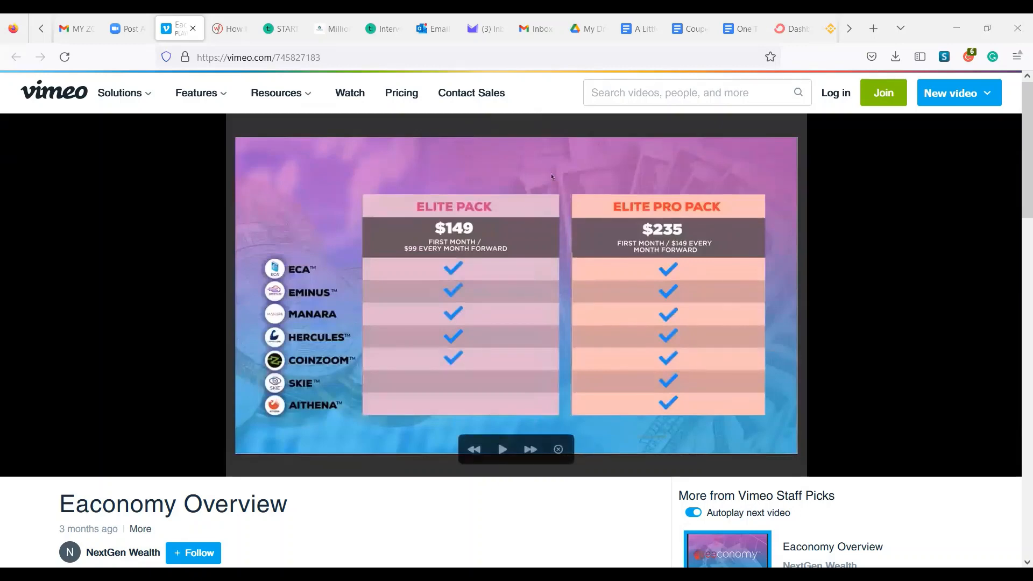